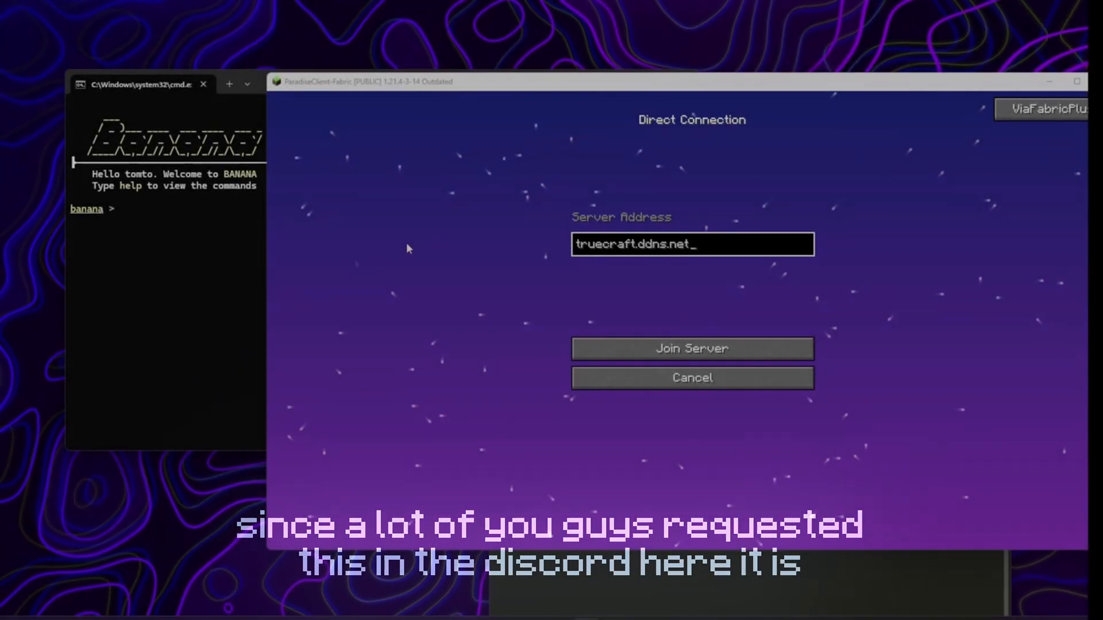
click(690, 348)
text(server truecraft.ddns.net)
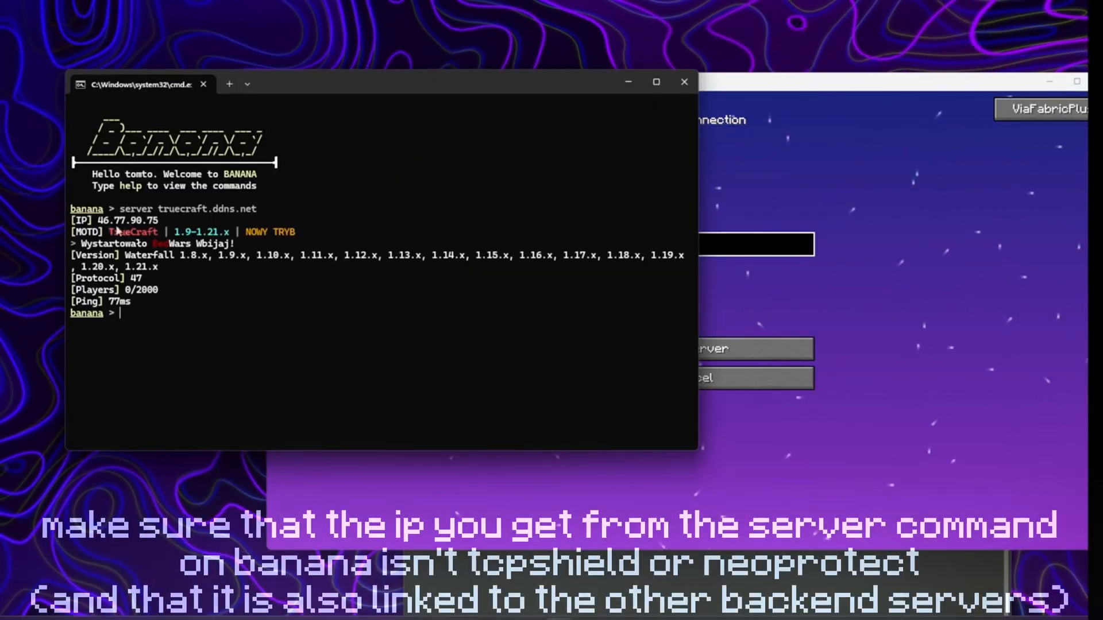
double_click(113, 221)
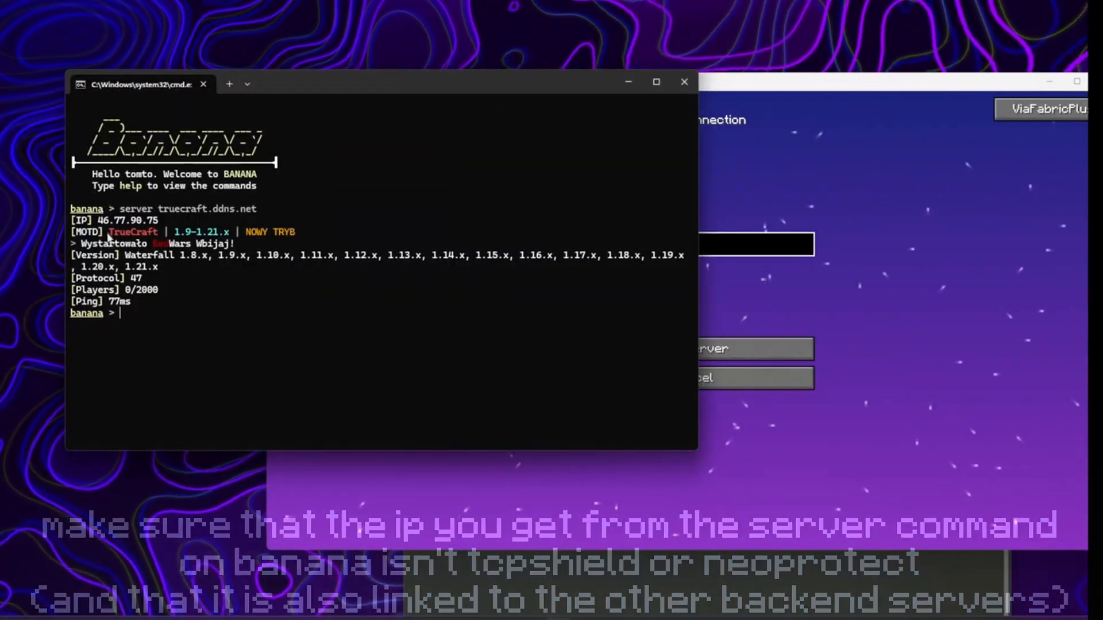
text(mcscan 46.77.90.75 25000)
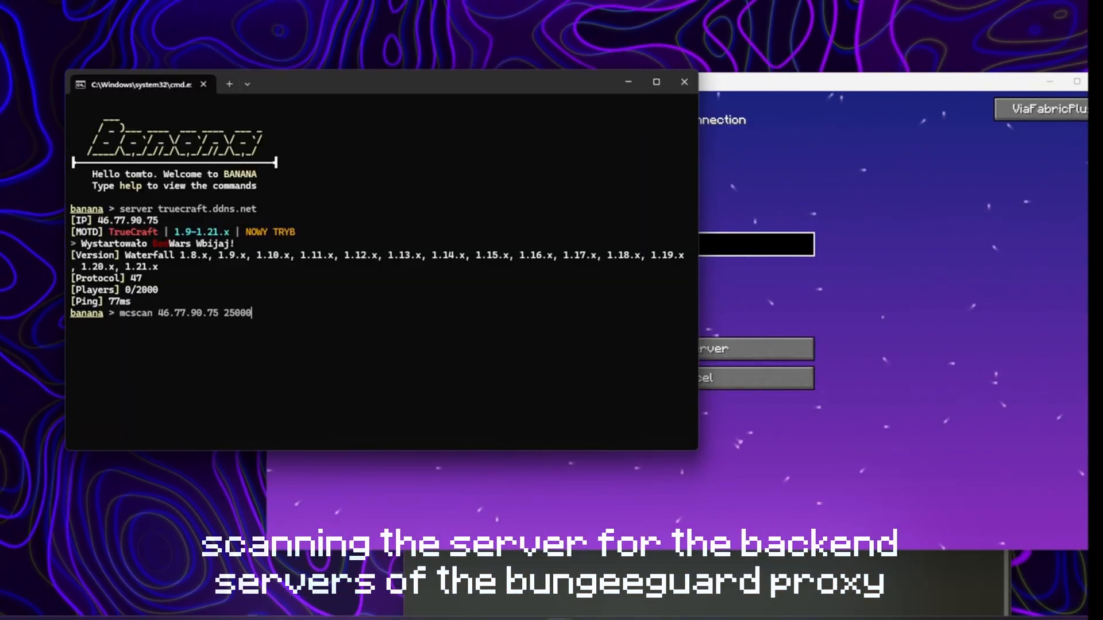
text(-35565)
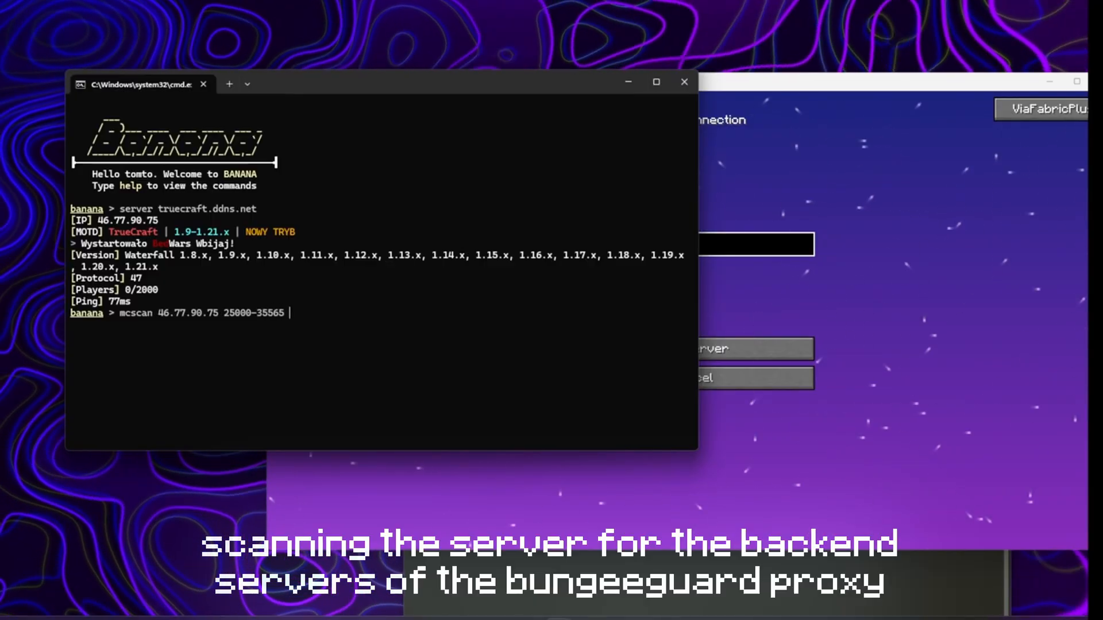
text(500)
text(uuid _basket5125)
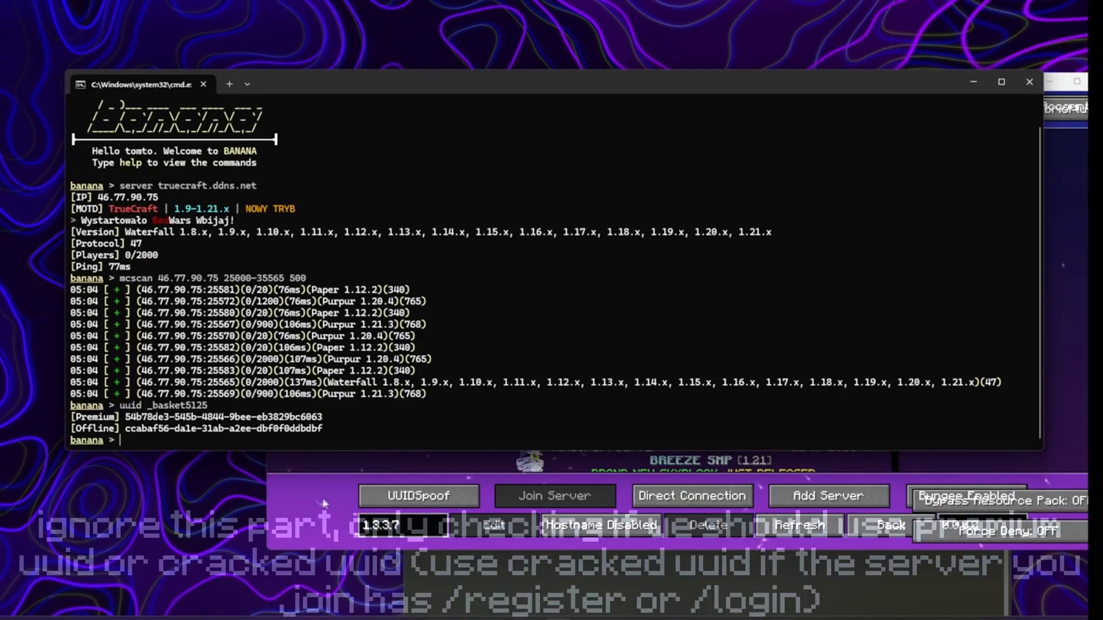
Step: Review the scan results for a matching backend, then return to the multiplayer server list
click(418, 496)
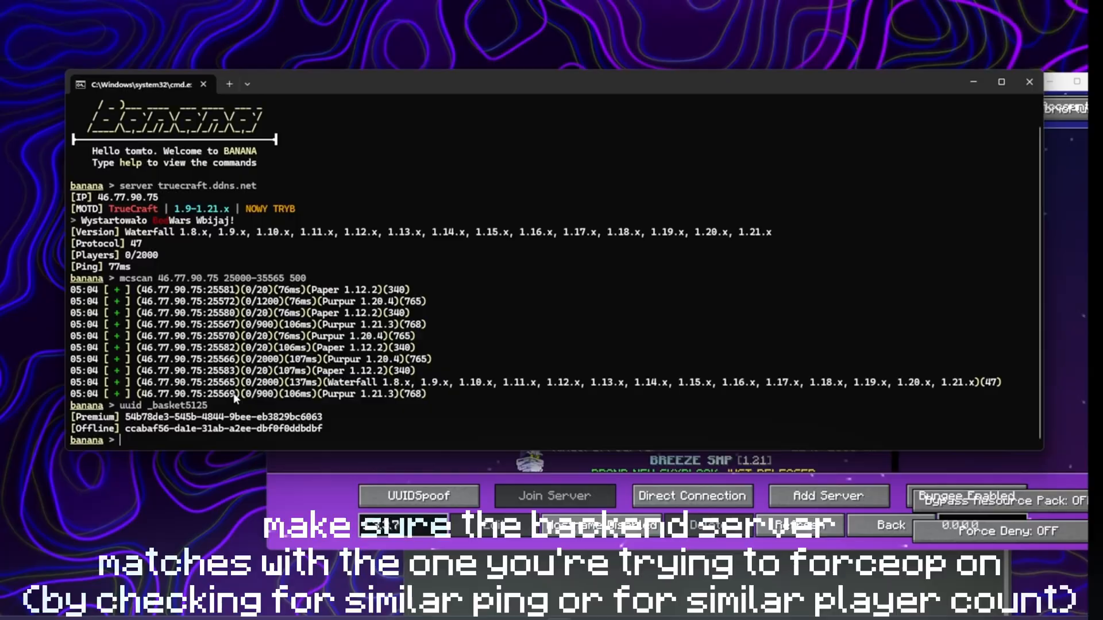
click(692, 497)
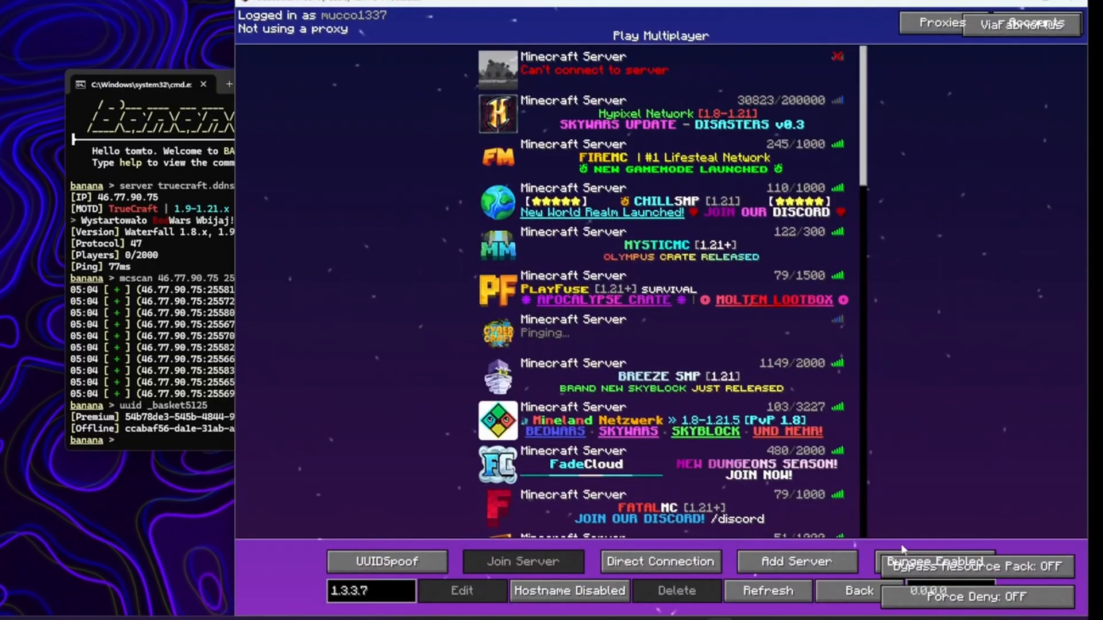
Step: With Bungee enabled, join backend 46.77.90.75:25569 and bring the game window forward
click(659, 562)
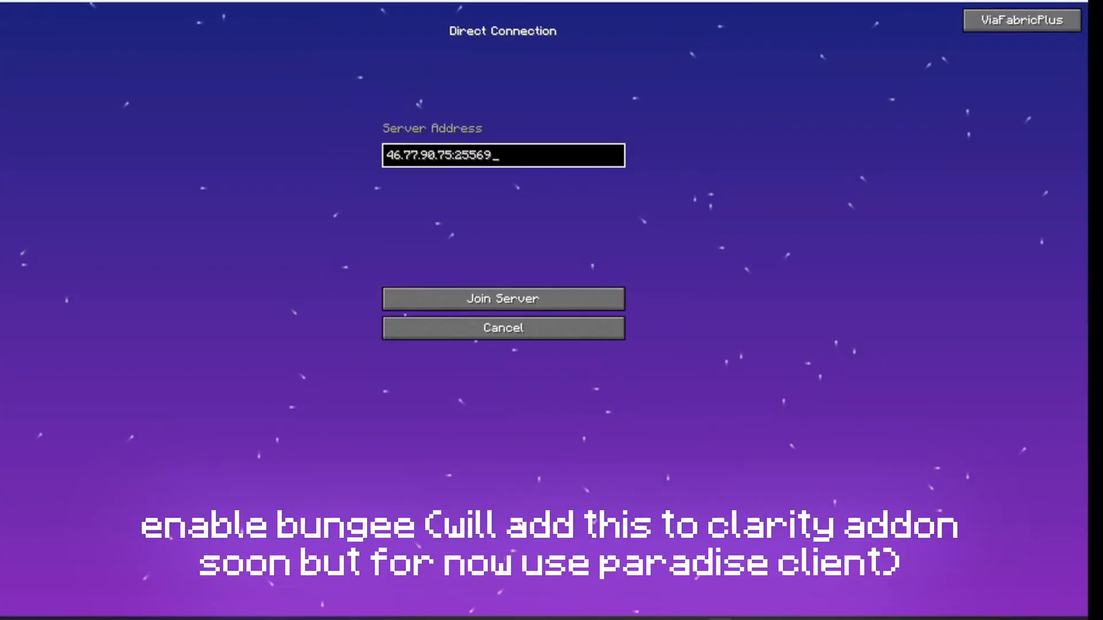
click(502, 298)
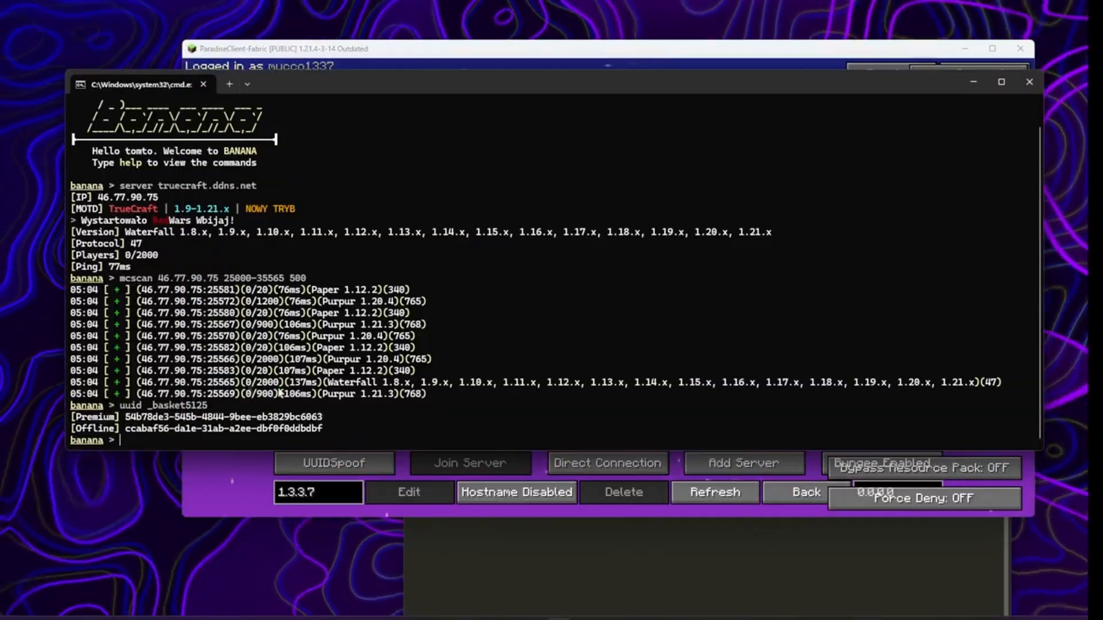
click(469, 463)
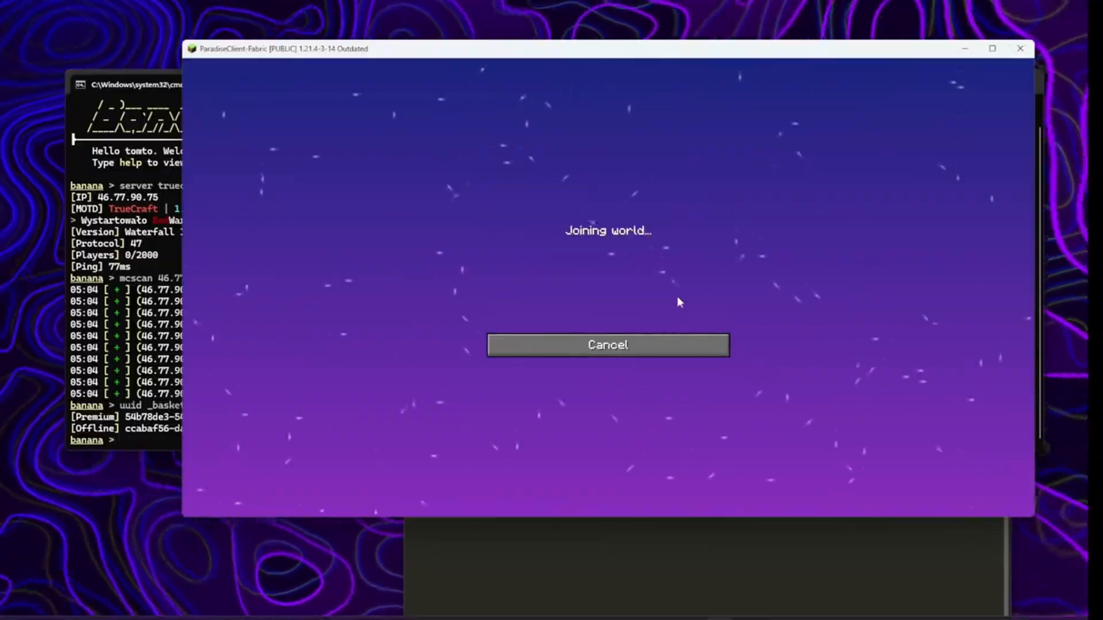